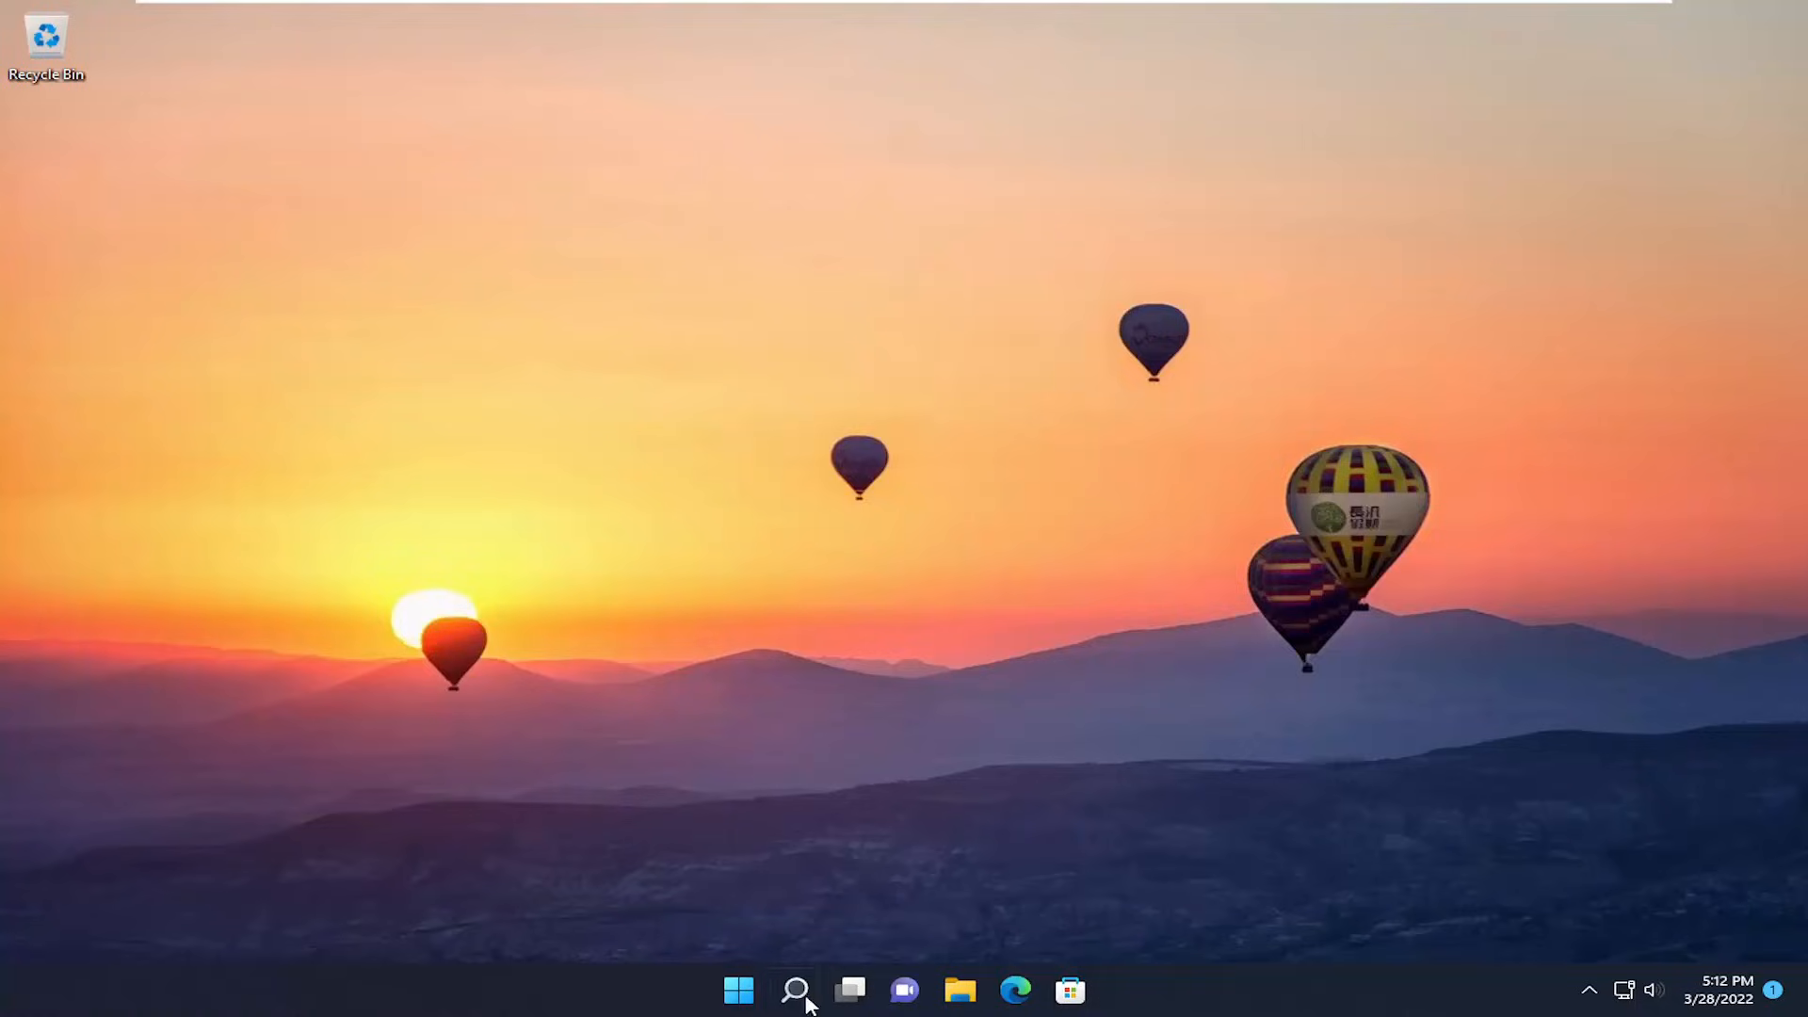
{"action": "mouse_move", "coordinate": [942, 847]}
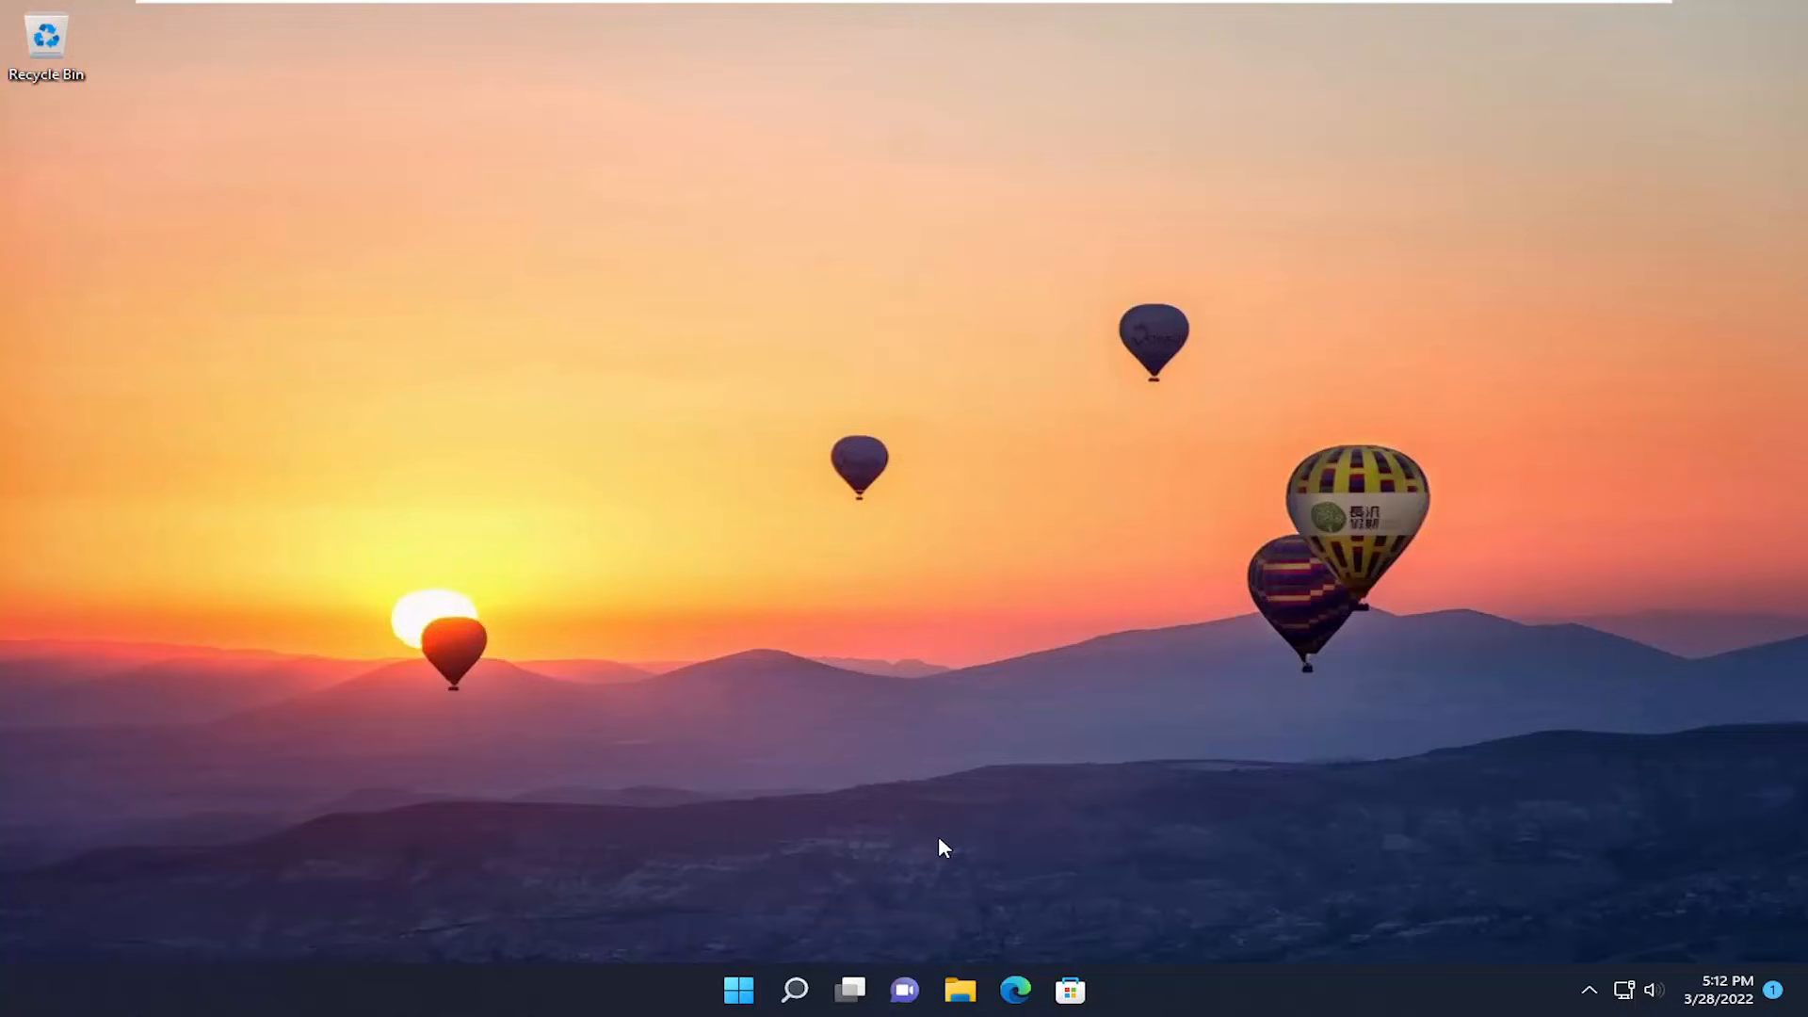
Search Windows for "system properties" to bring up the About page.
{"action": "left_click", "coordinate": [794, 990]}
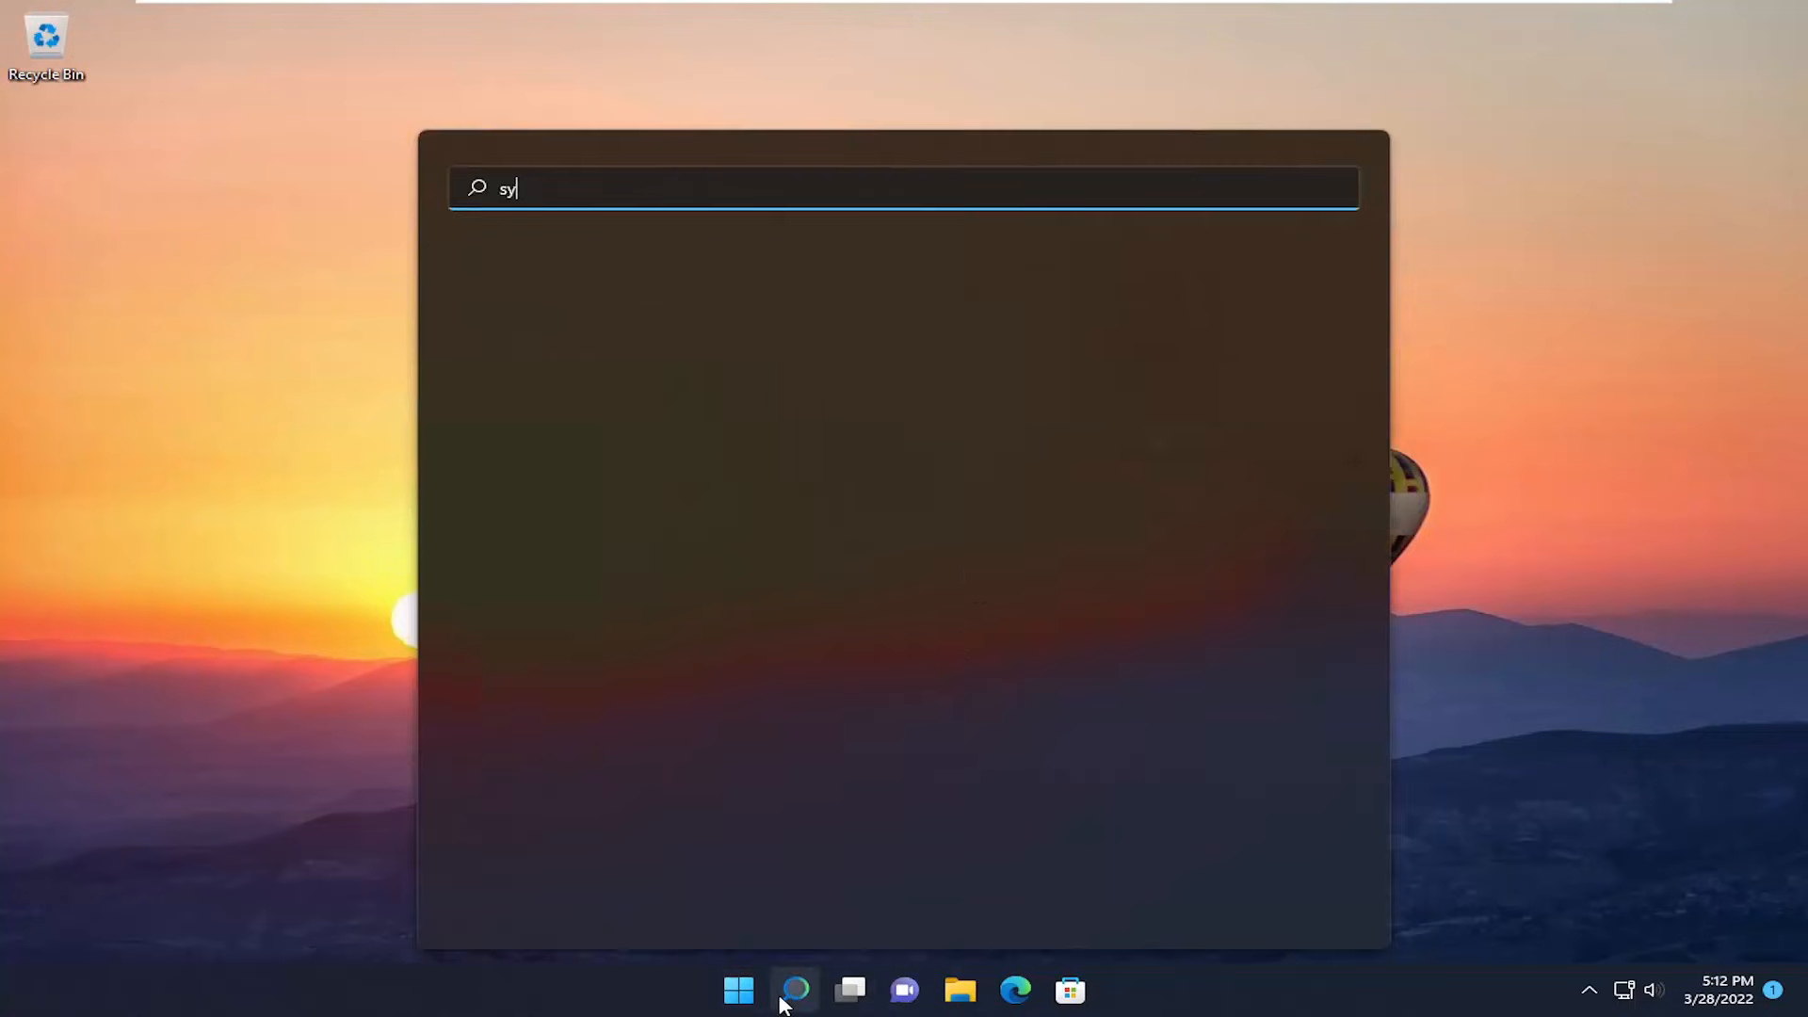
{"action": "type", "text": "stem pro"}
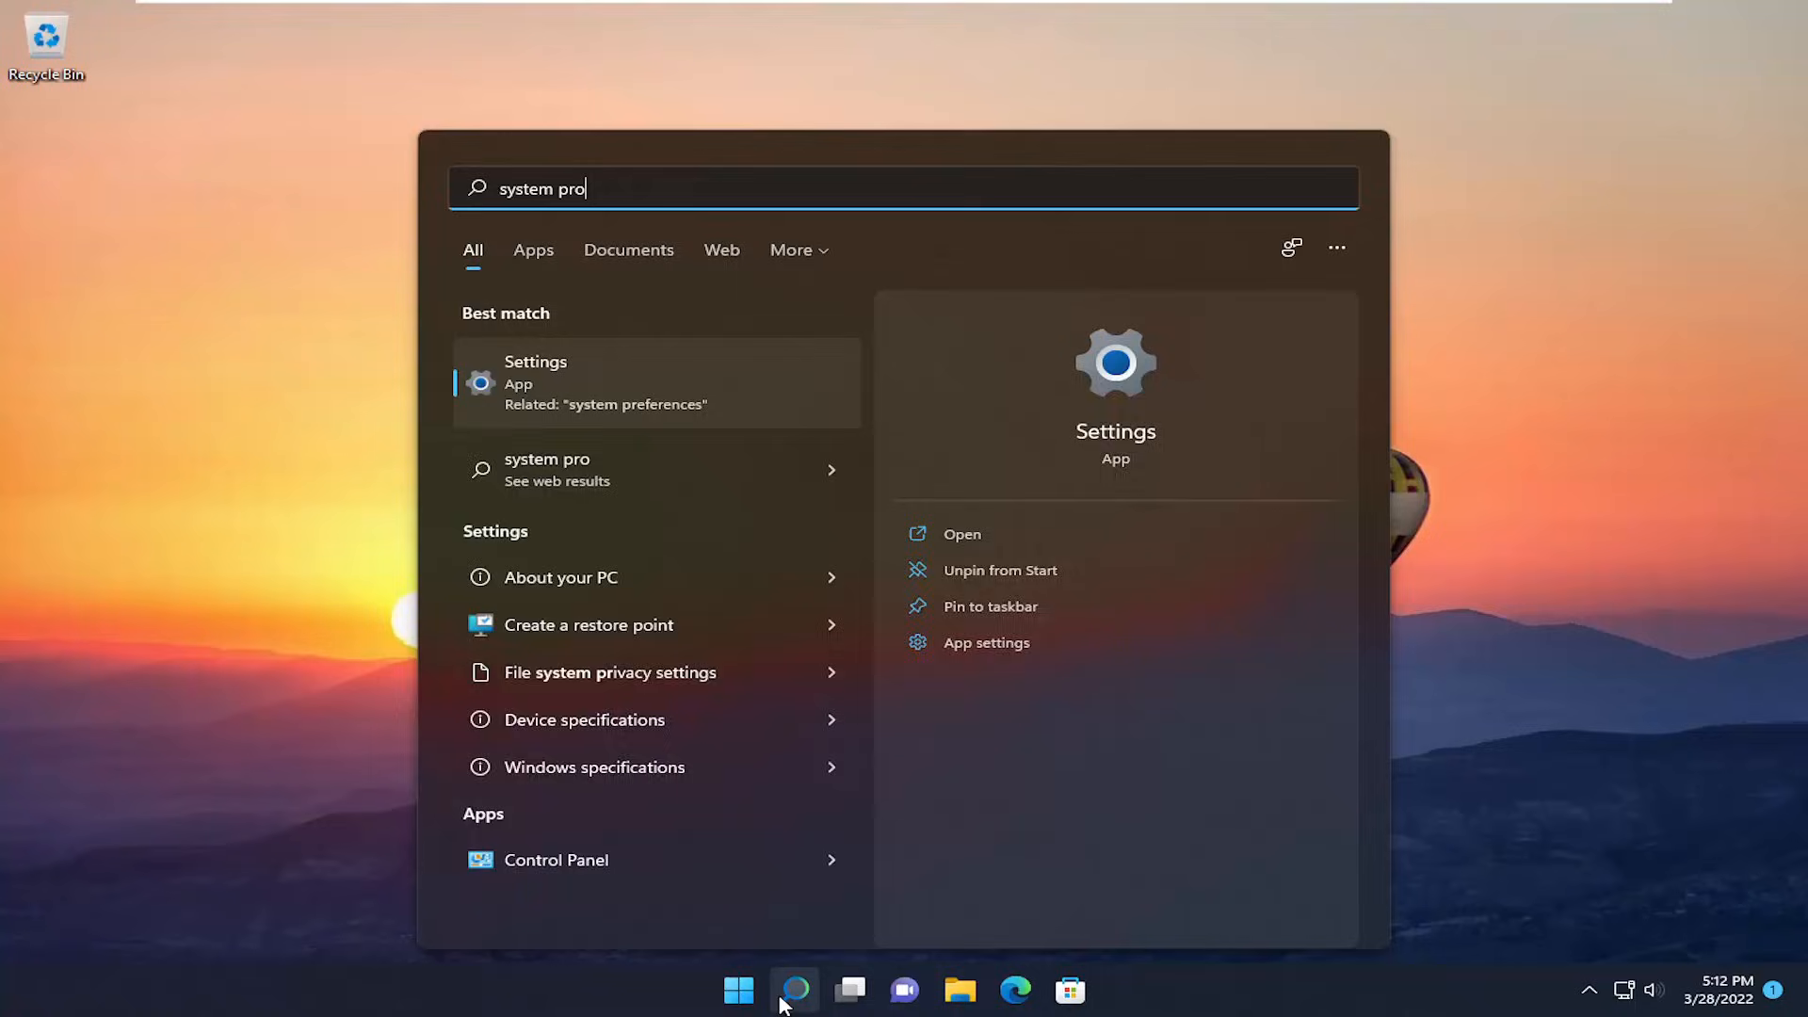
{"action": "type", "text": "pert"}
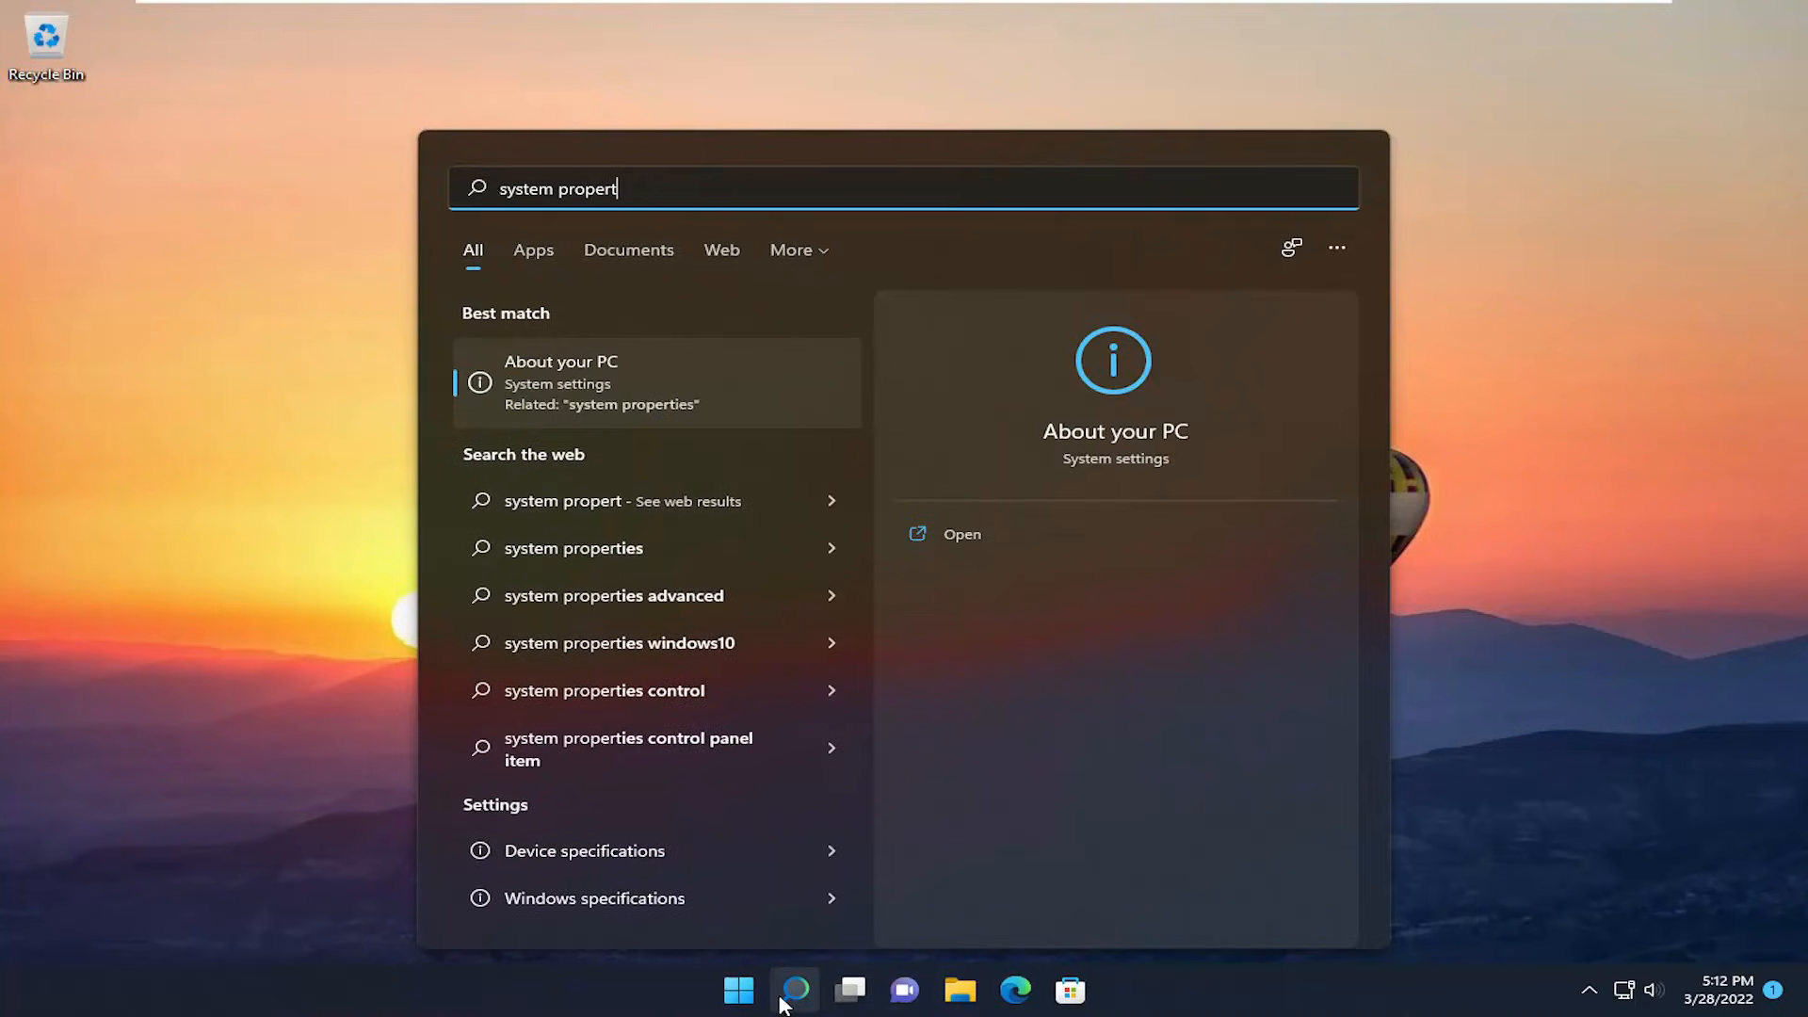
{"action": "type", "text": "ies"}
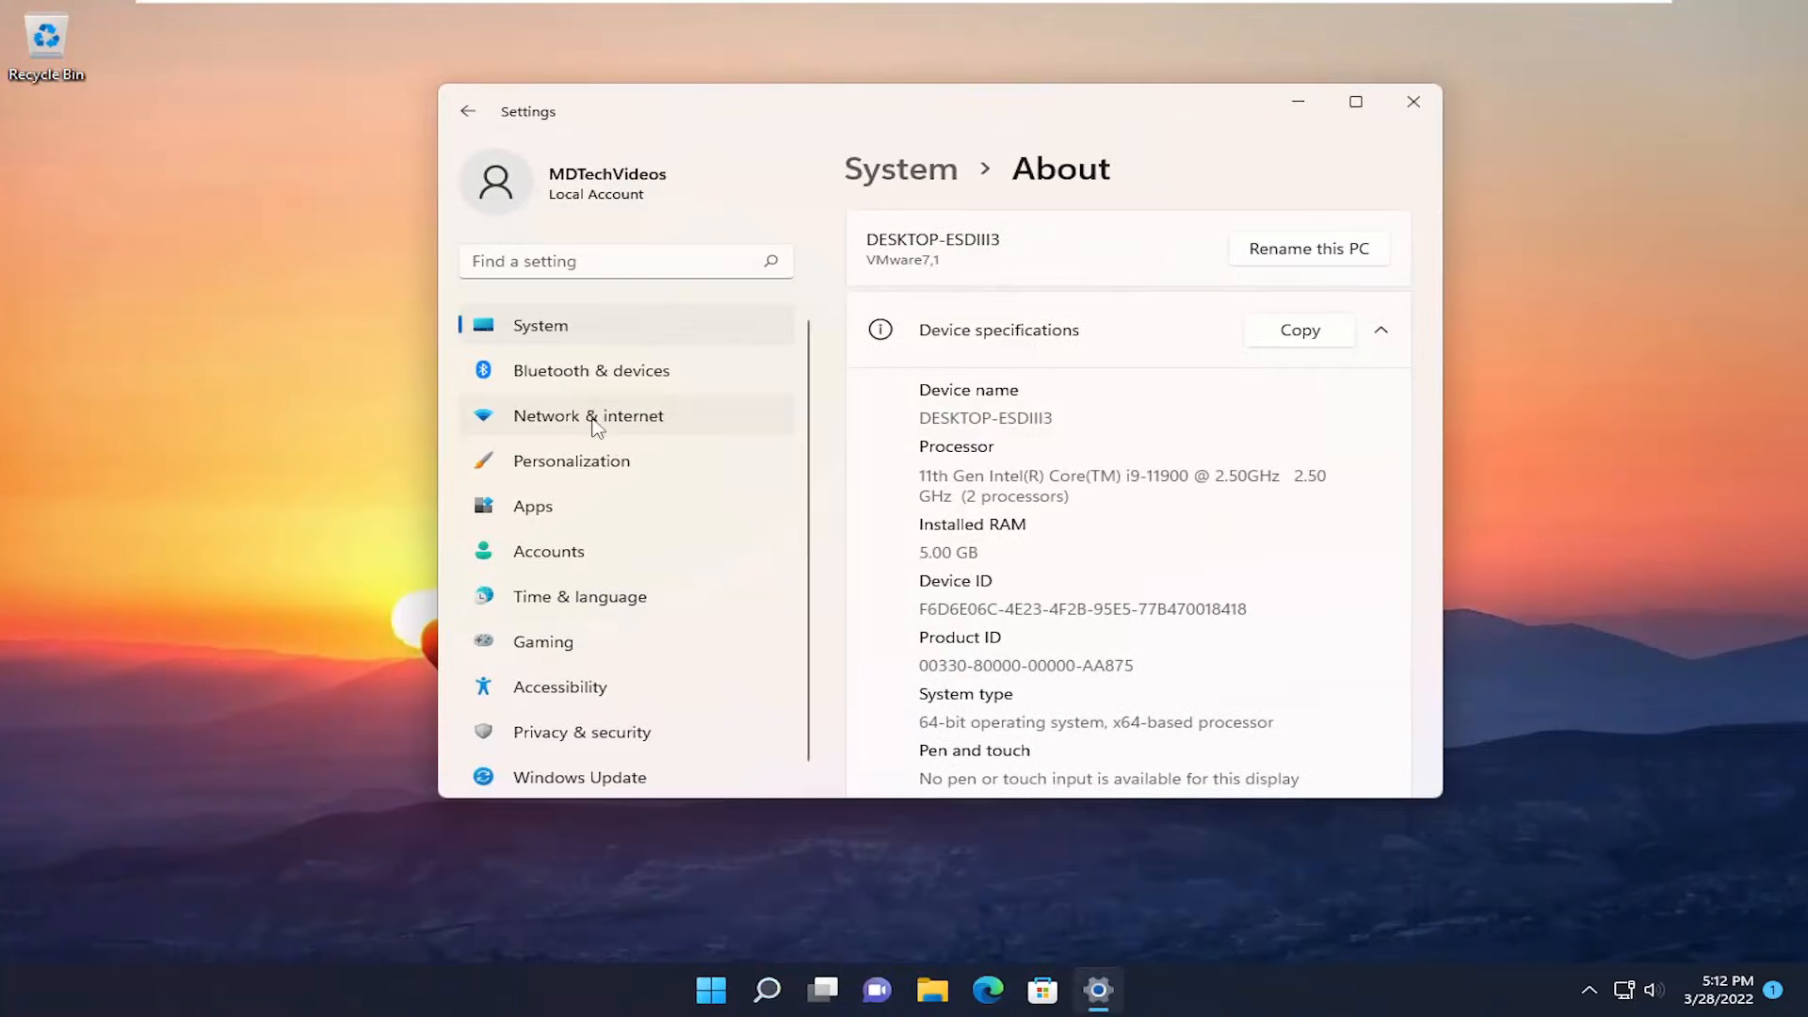
Review the device specifications on the About page, then open Advanced system settings.
{"action": "scroll", "scroll_direction": "down", "scroll_amount": 3}
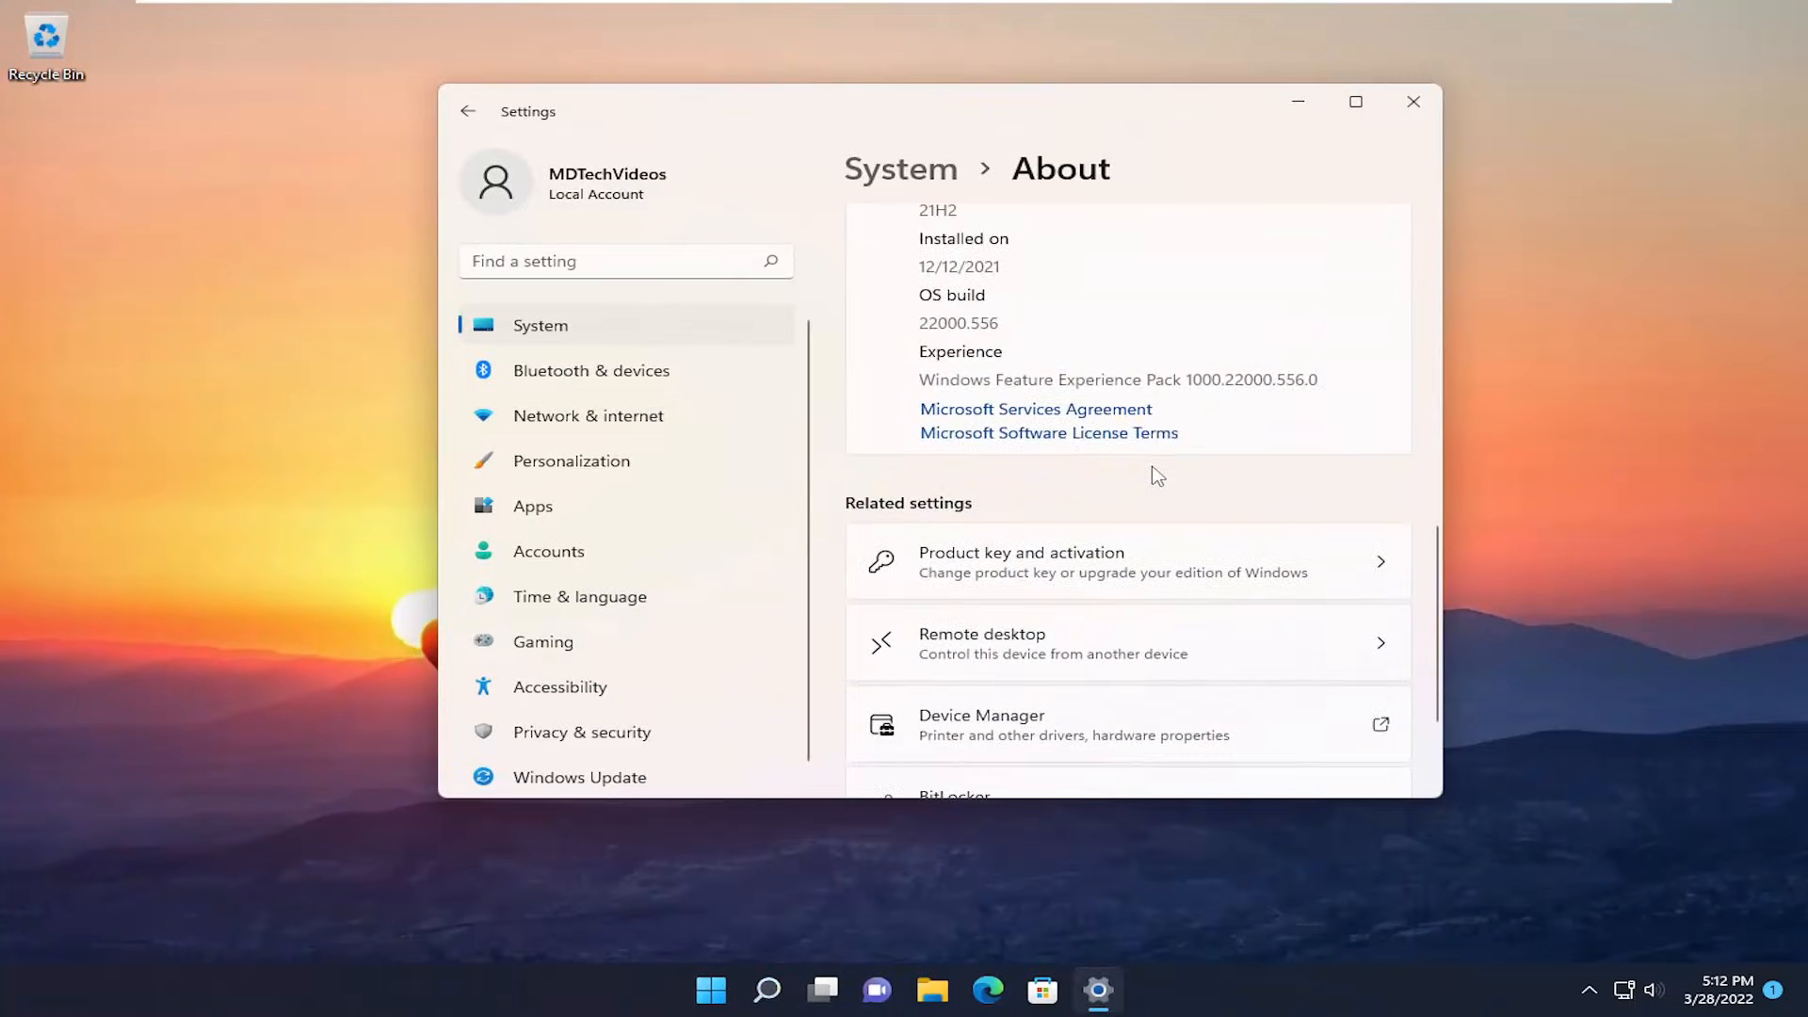
{"action": "scroll", "scroll_direction": "up", "scroll_amount": 3}
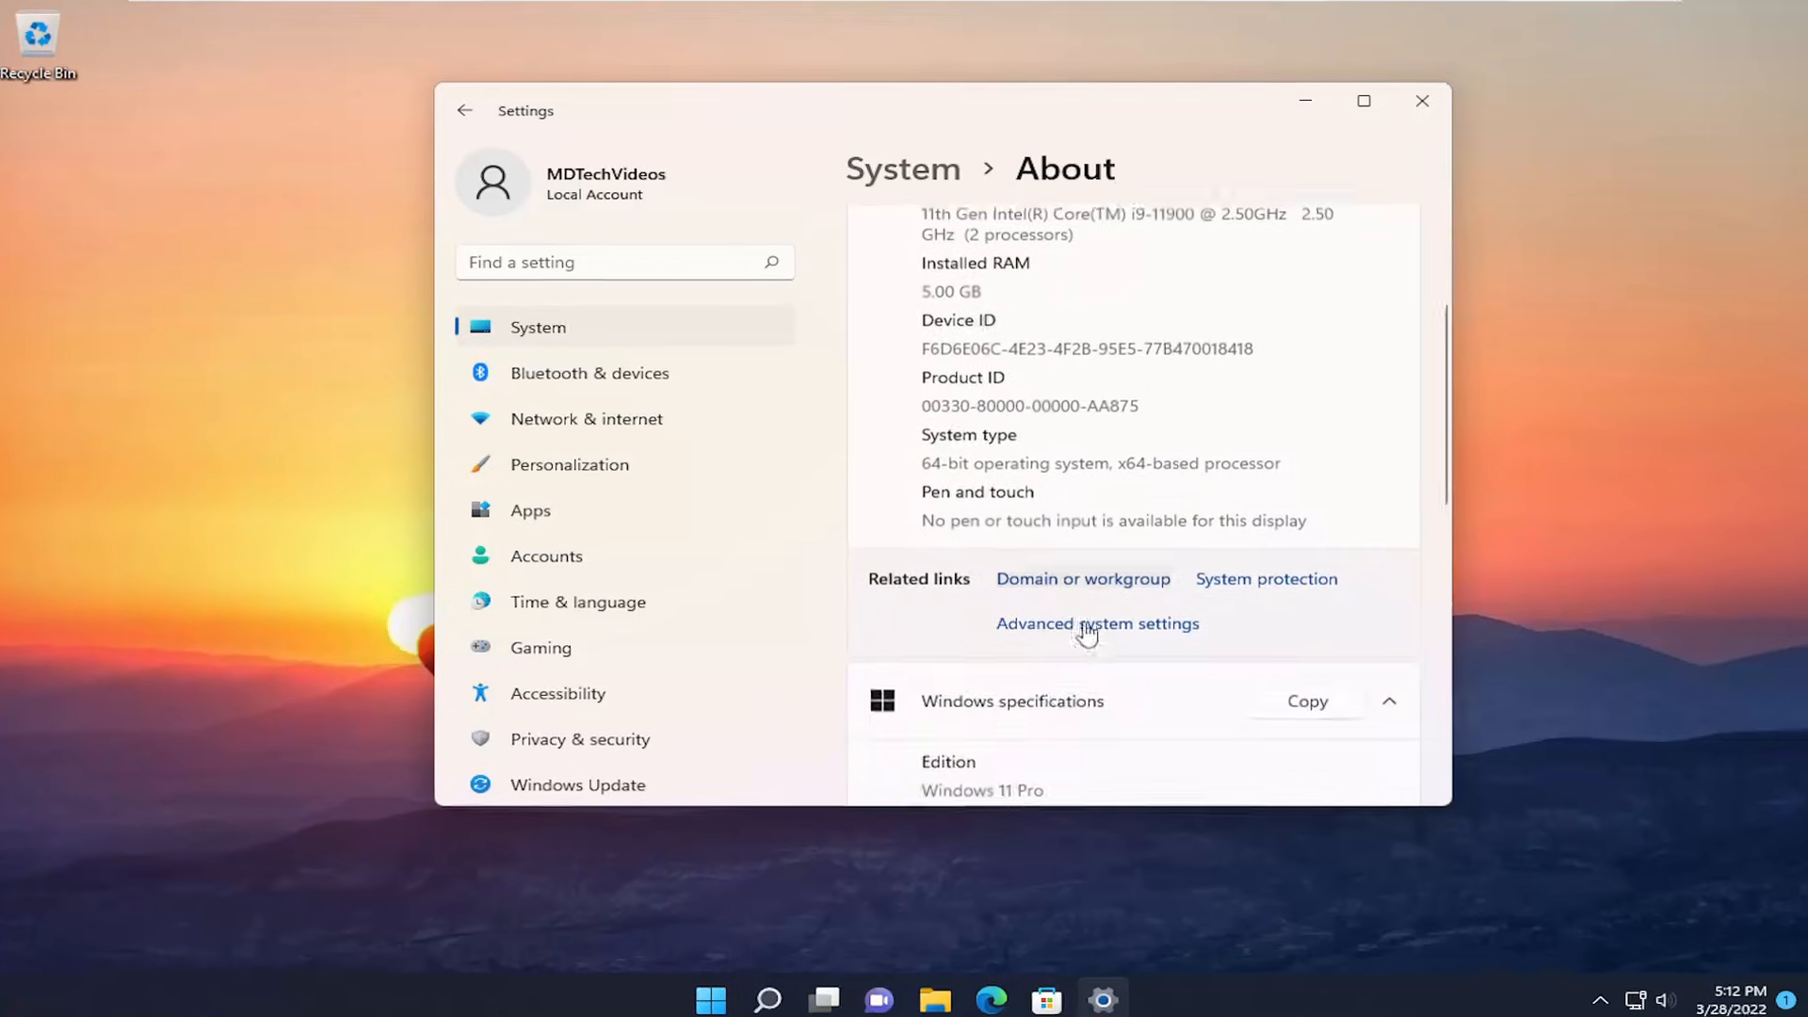
{"action": "left_click", "coordinate": [1096, 622]}
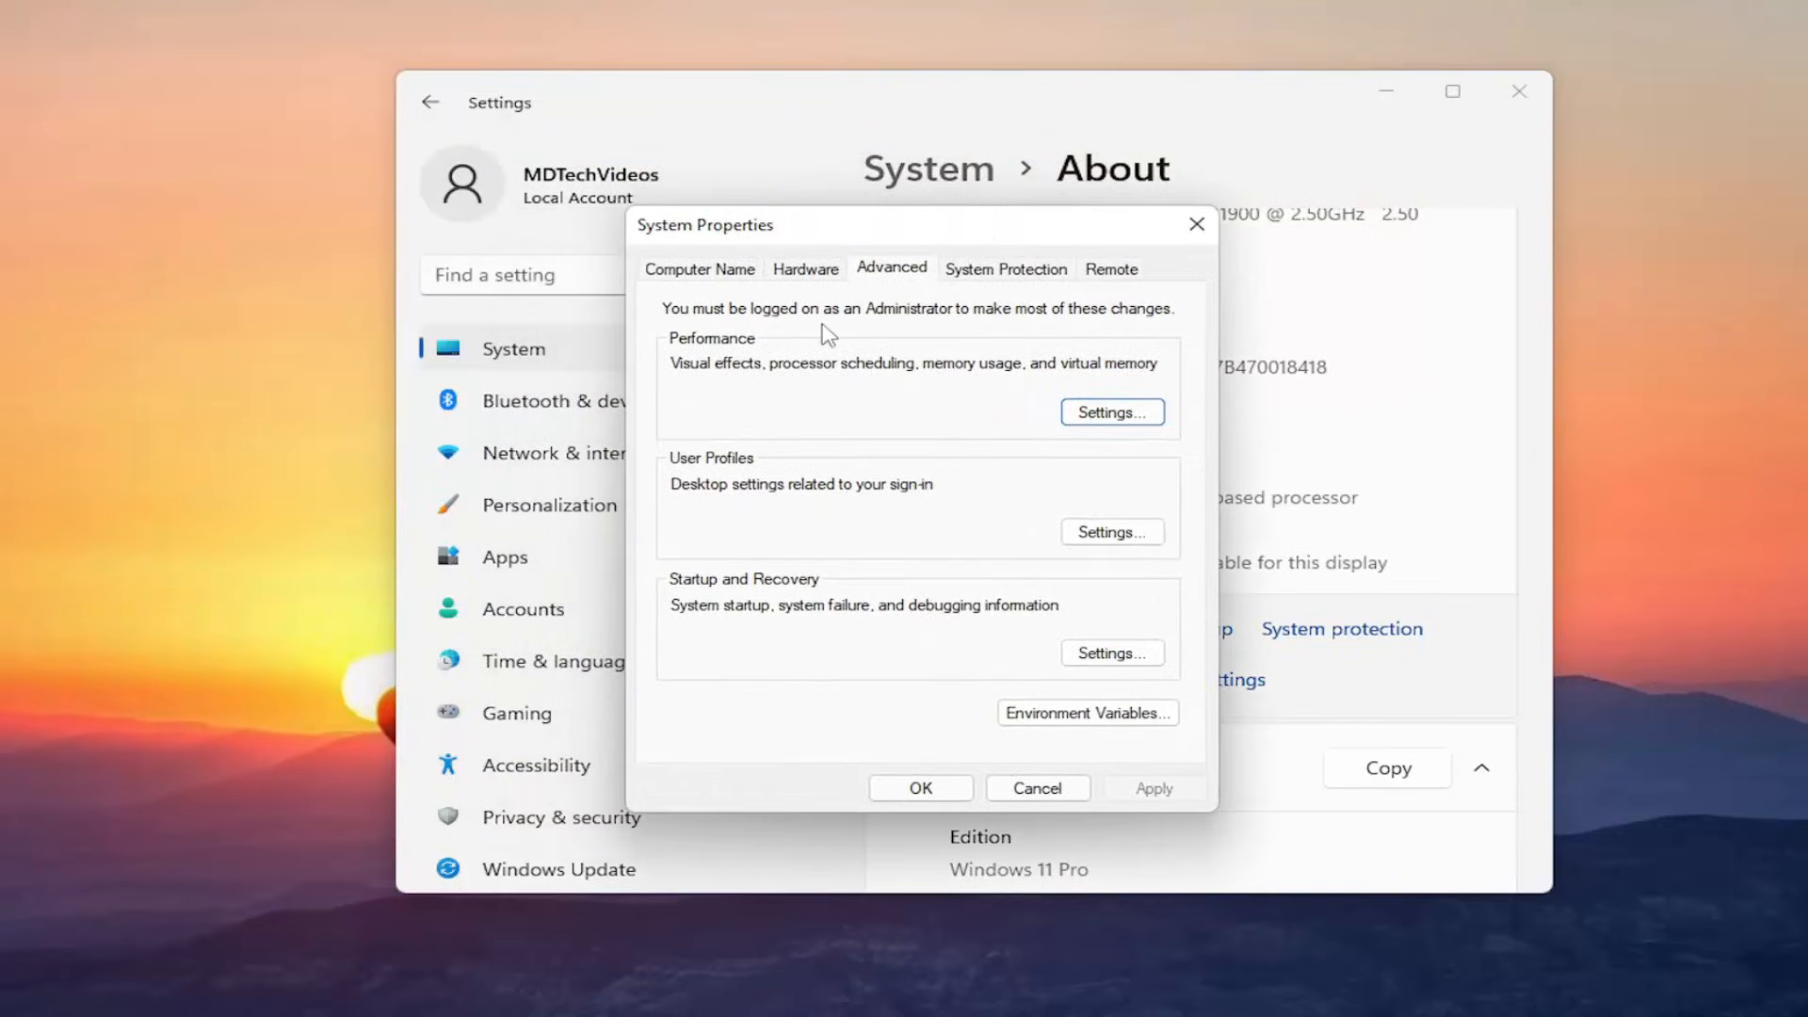
{"action": "mouse_move", "coordinate": [772, 611]}
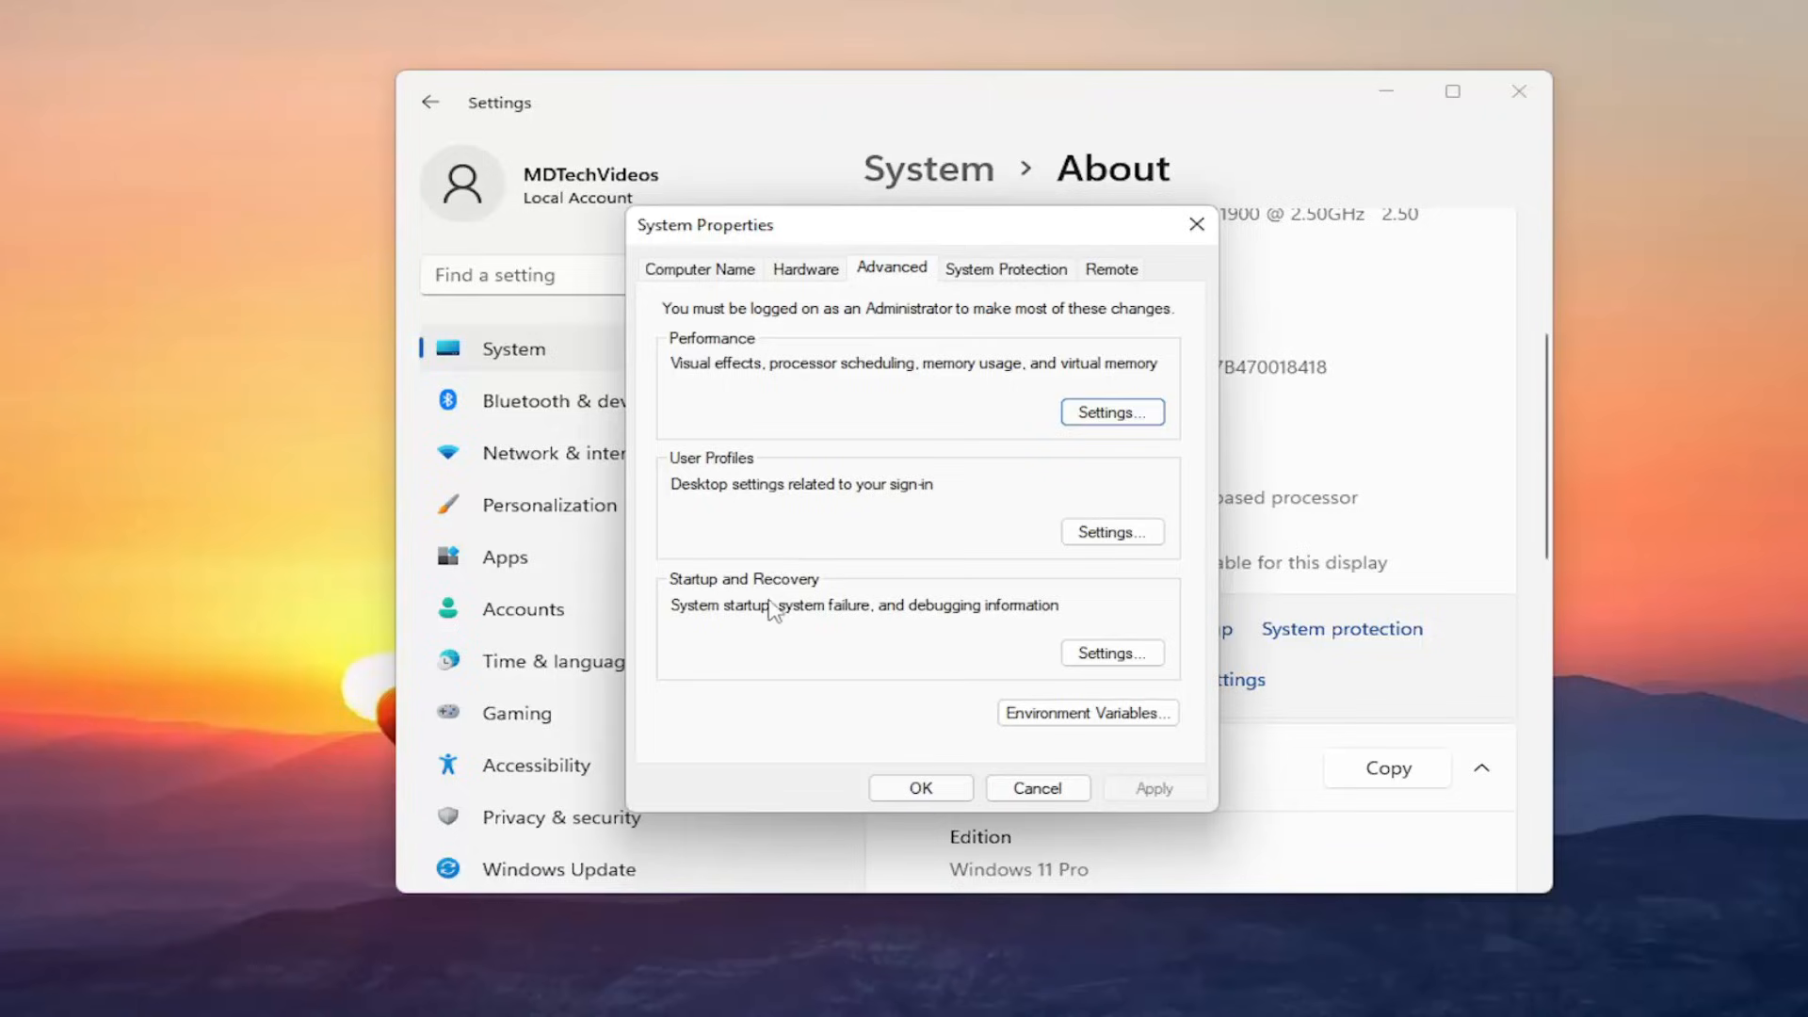
{"action": "mouse_move", "coordinate": [888, 622]}
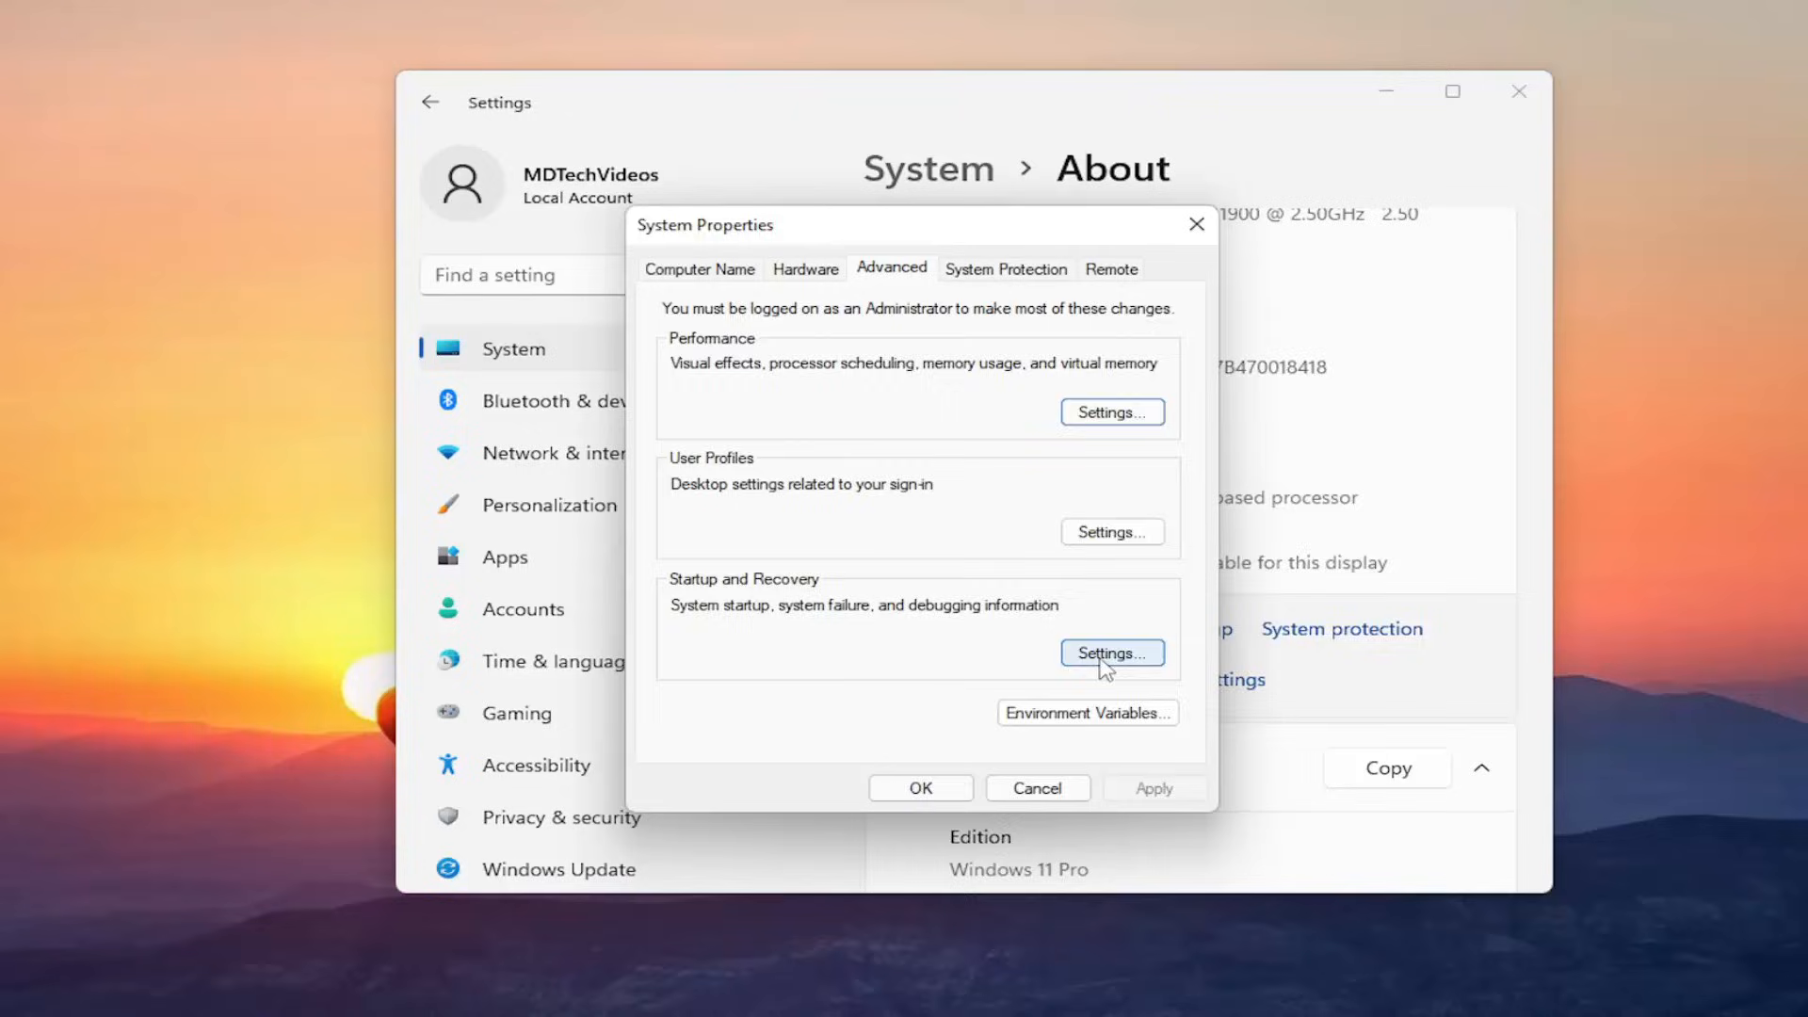
Open the Startup and Recovery settings from the Advanced tab.
{"action": "left_click", "coordinate": [1110, 652]}
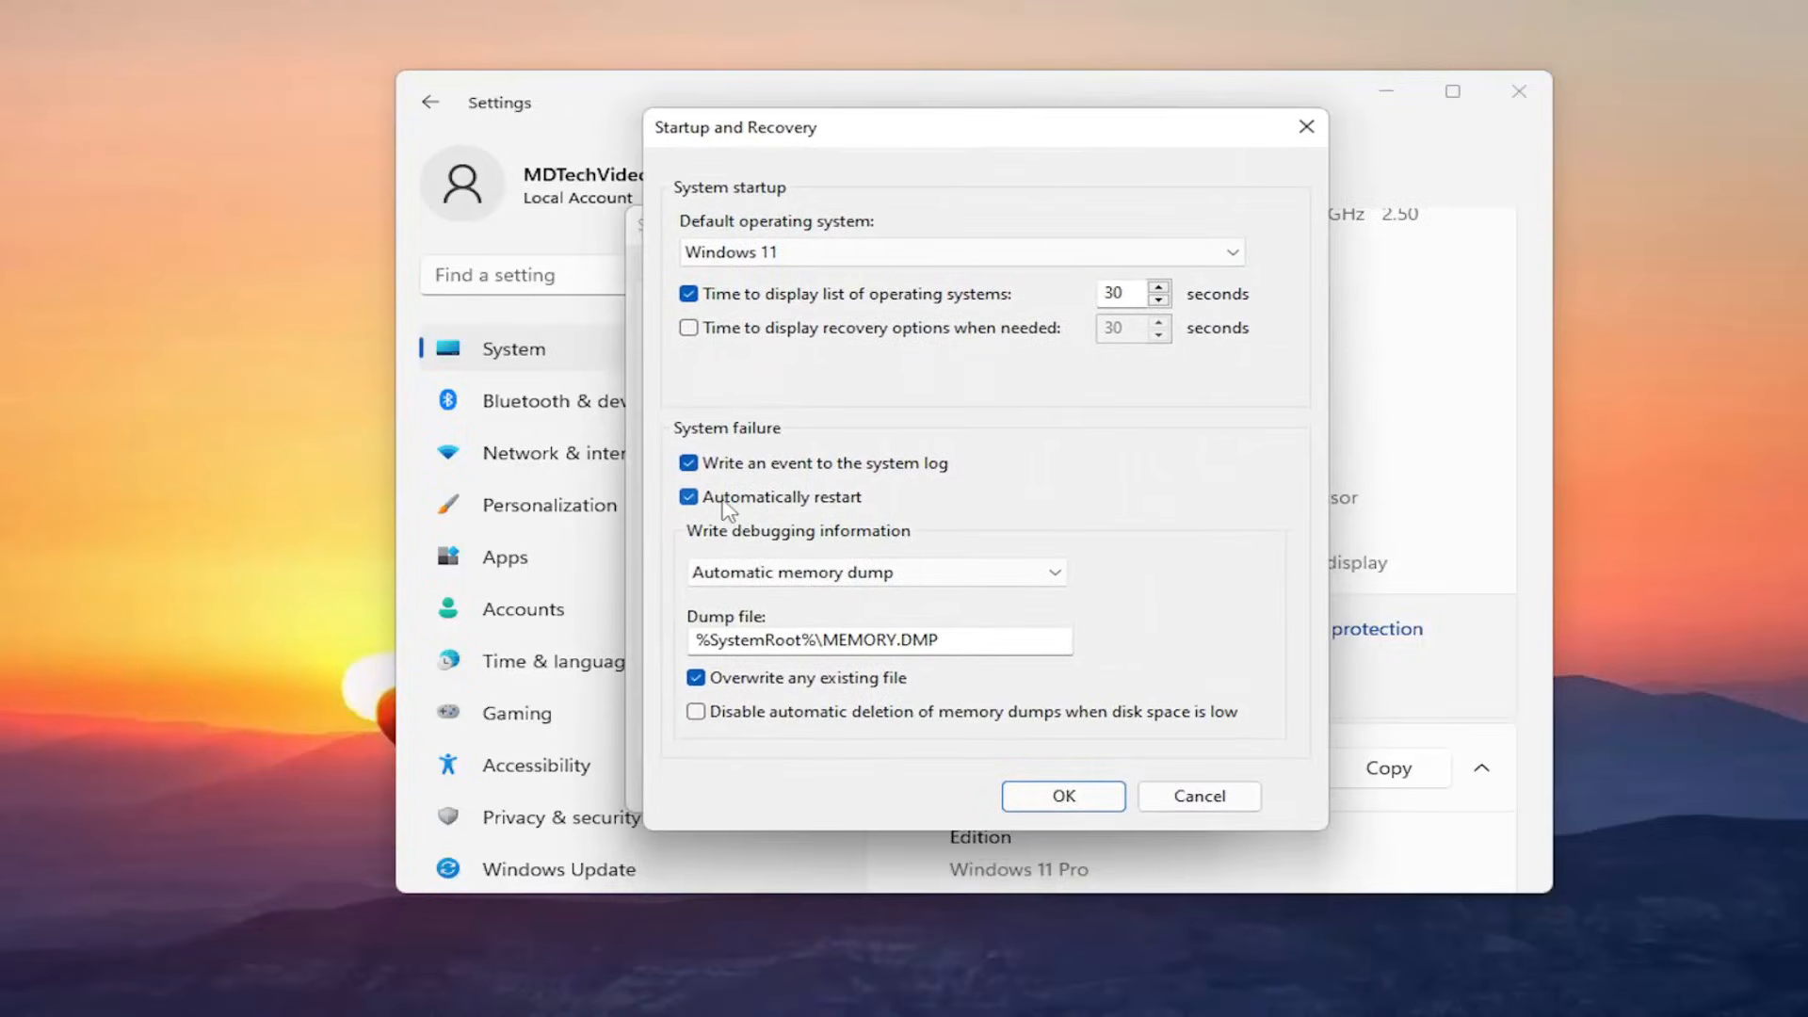
Turn off 'Automatically restart' on system failure, confirm, and close System Properties.
{"action": "left_click", "coordinate": [689, 497]}
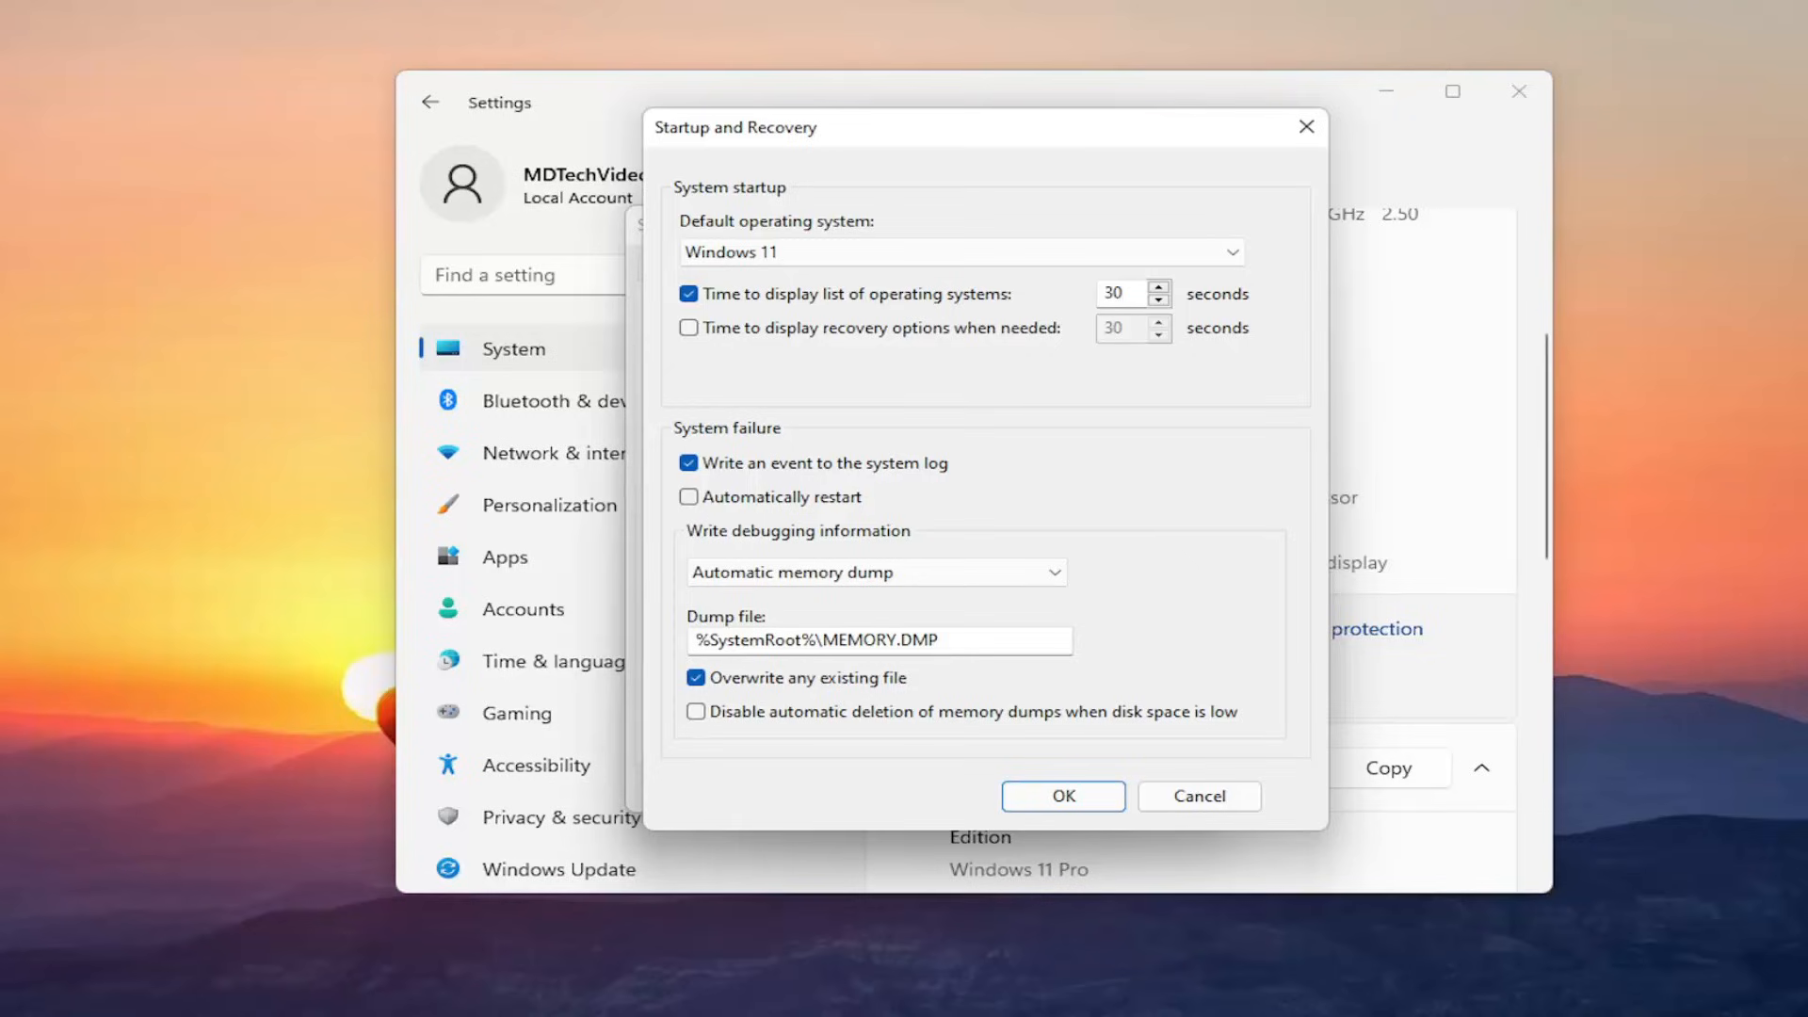
{"action": "left_click", "coordinate": [1062, 795]}
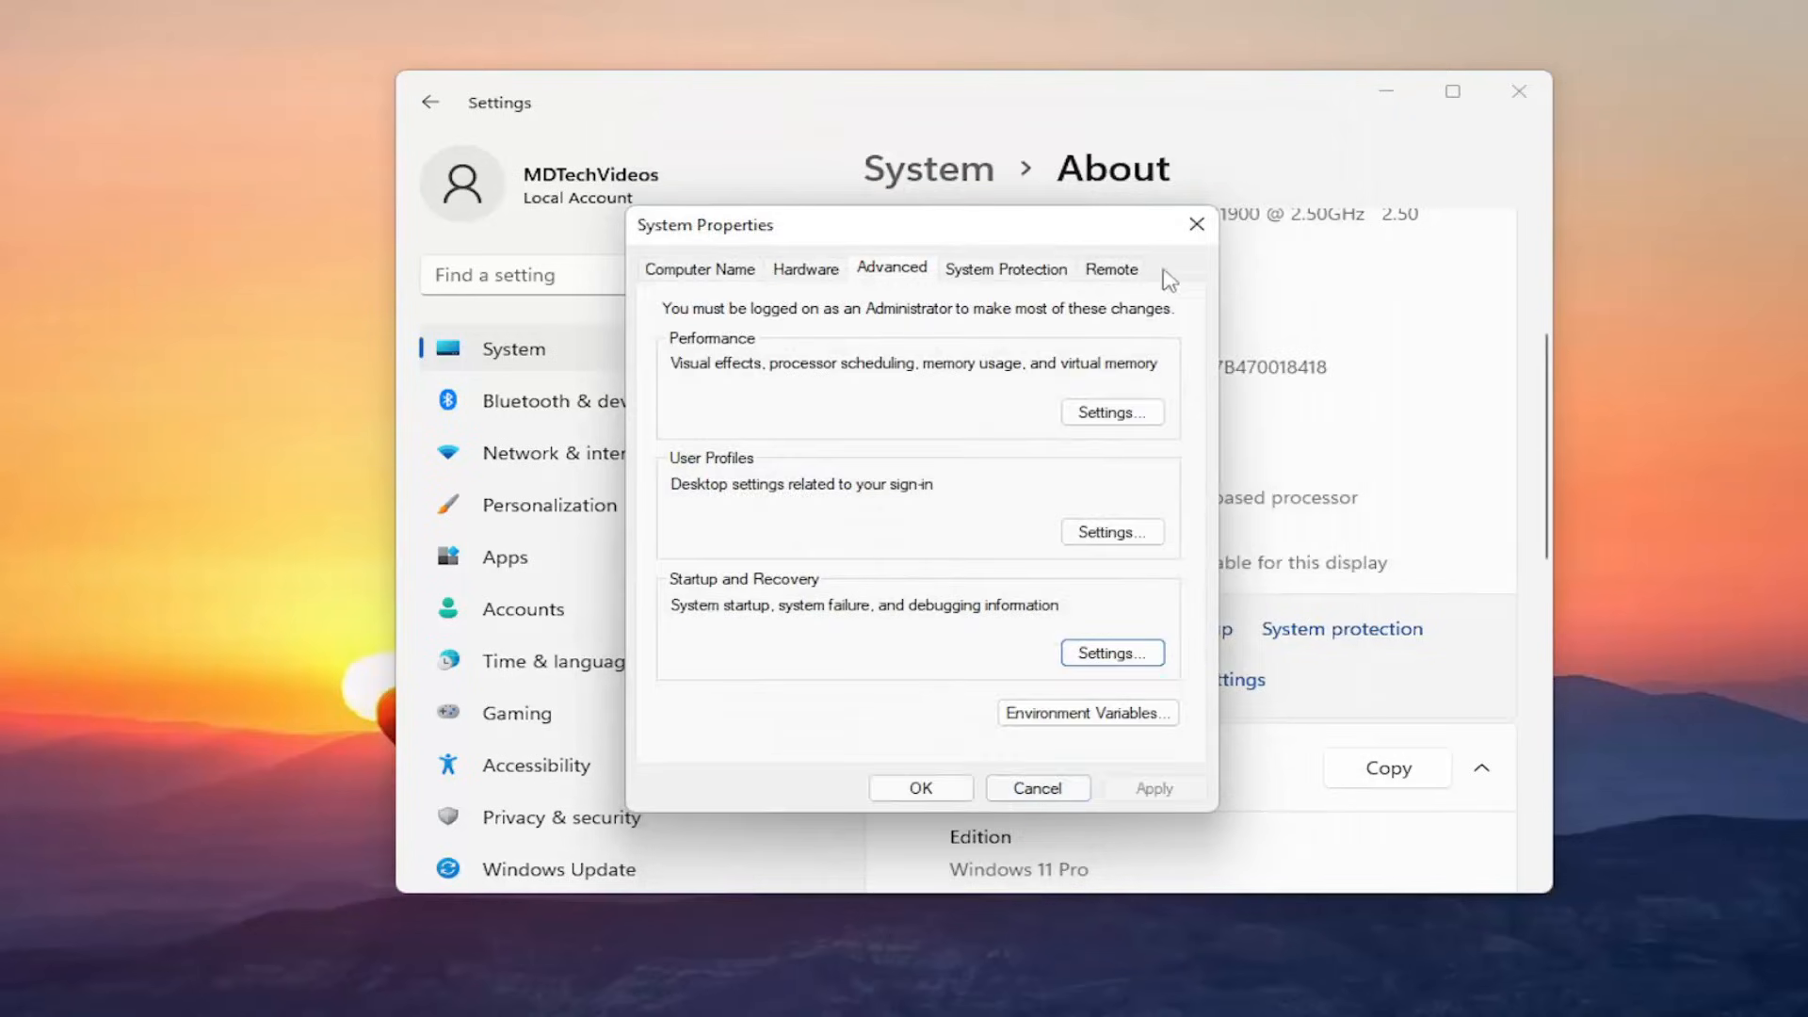
{"action": "left_click", "coordinate": [1036, 788]}
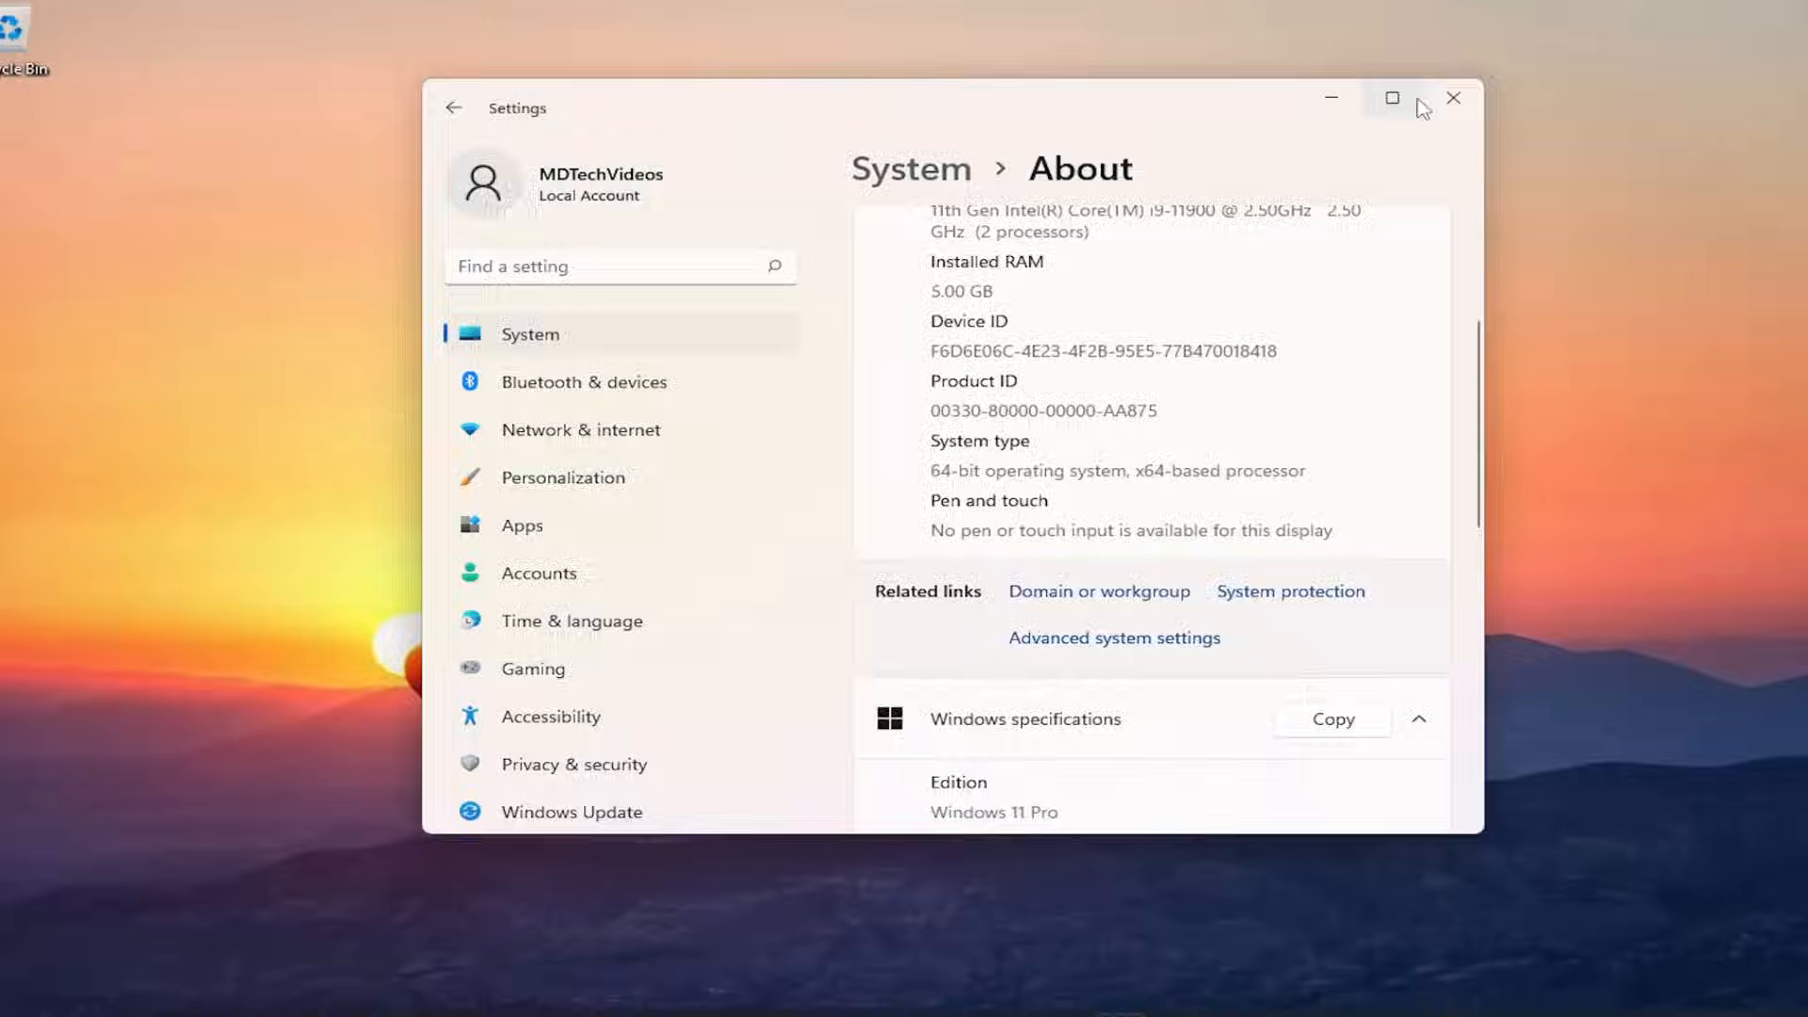